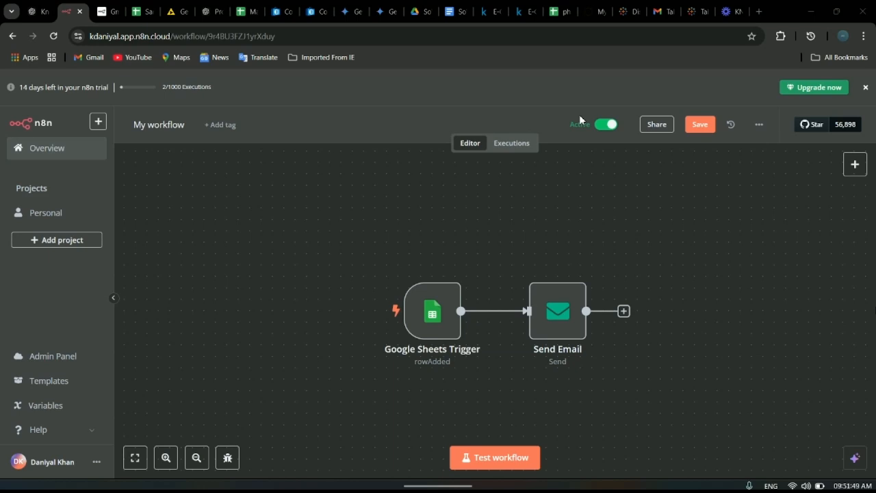
mouse_move(569, 134)
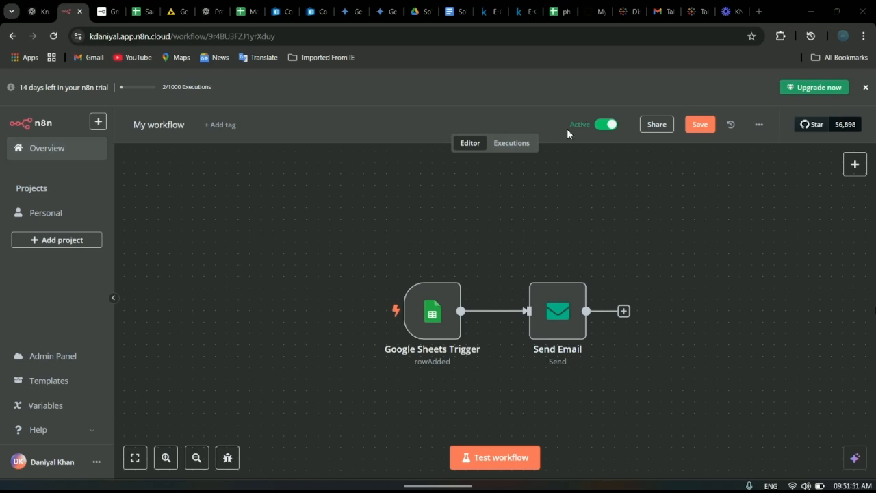
mouse_move(514, 200)
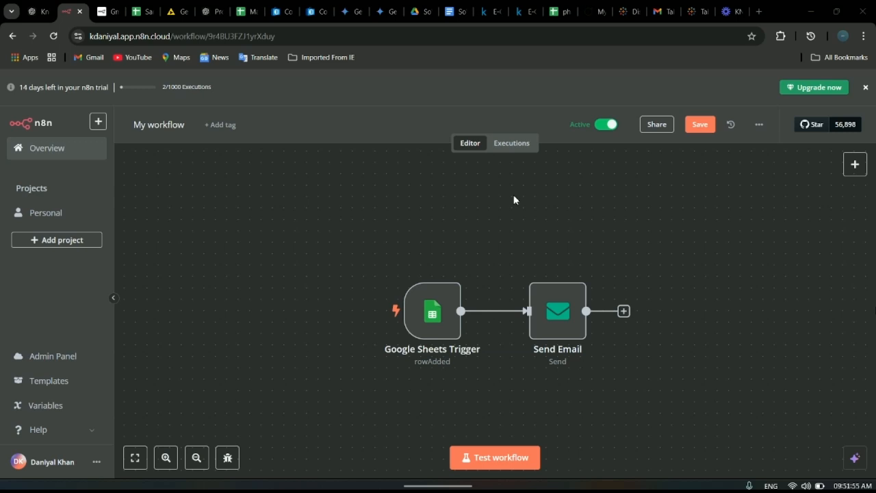
mouse_move(484, 244)
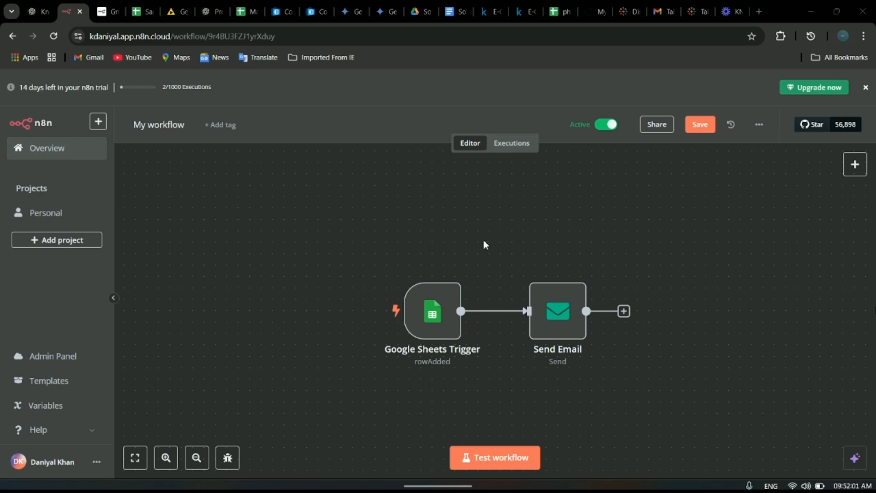
- Review the Google Sheets trigger settings in n8n and glance at the Gmail inbox before testing
left_click(136, 11)
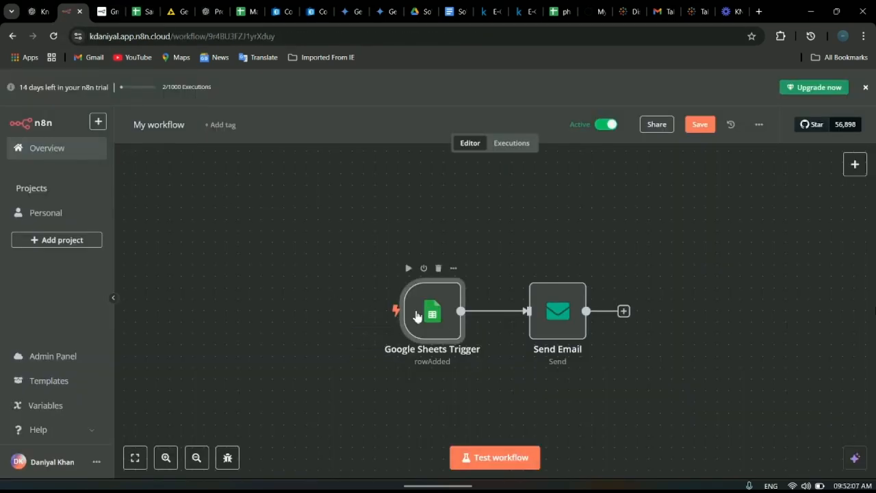
double_click(433, 312)
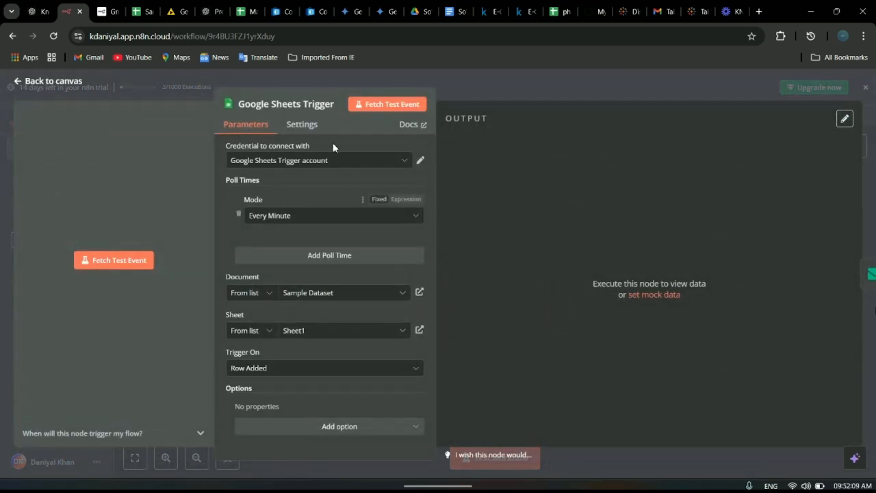
mouse_move(370, 175)
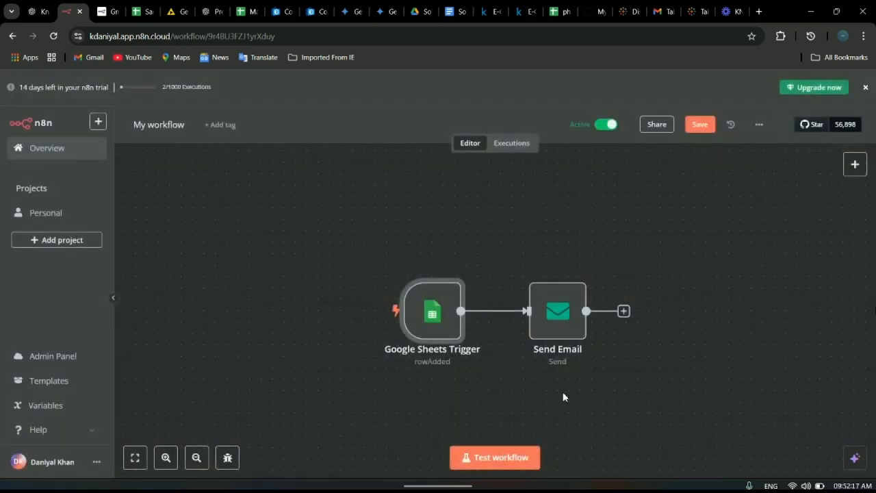
mouse_move(572, 380)
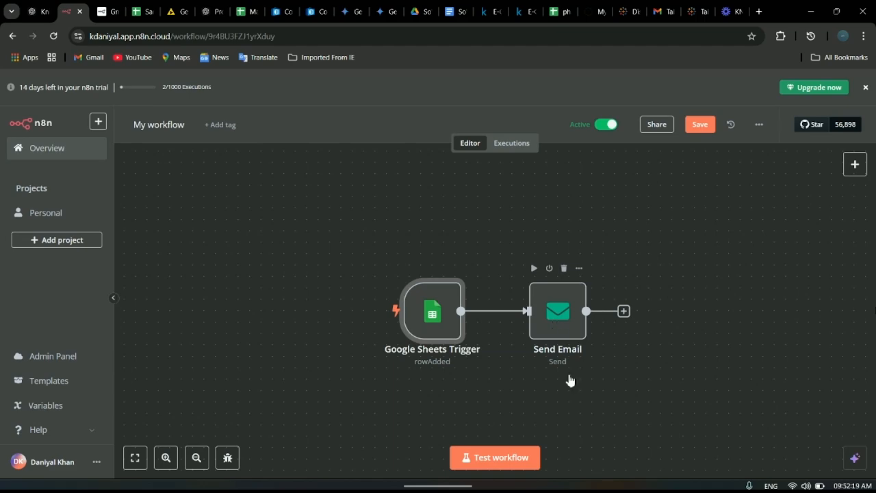
left_click(82, 11)
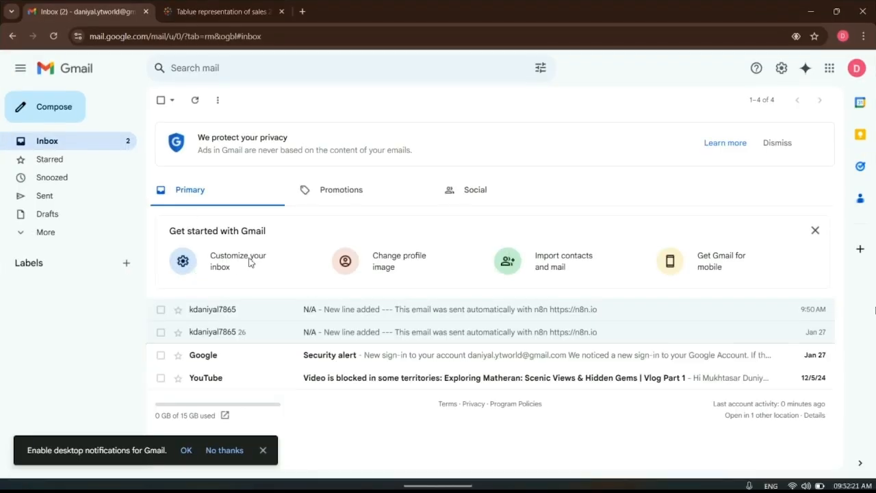
left_click(65, 11)
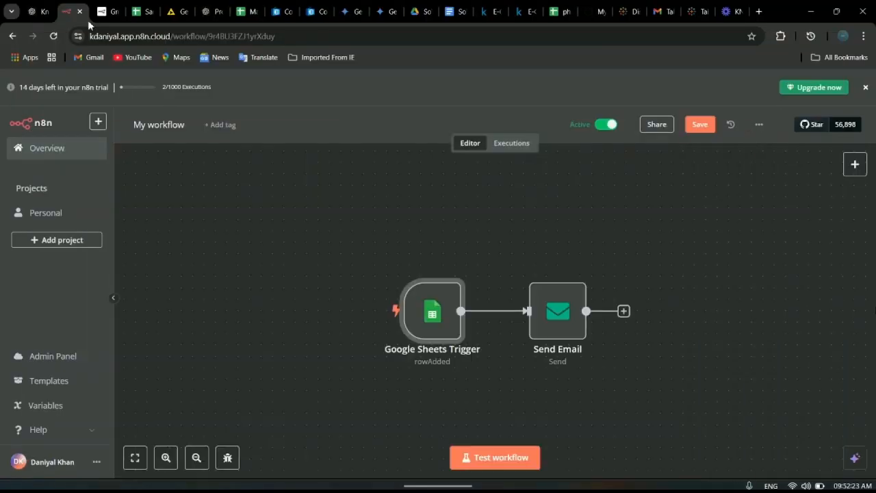
- In the Sample Dataset sheet, start a new row with Product F and 4000 sales
left_click(134, 11)
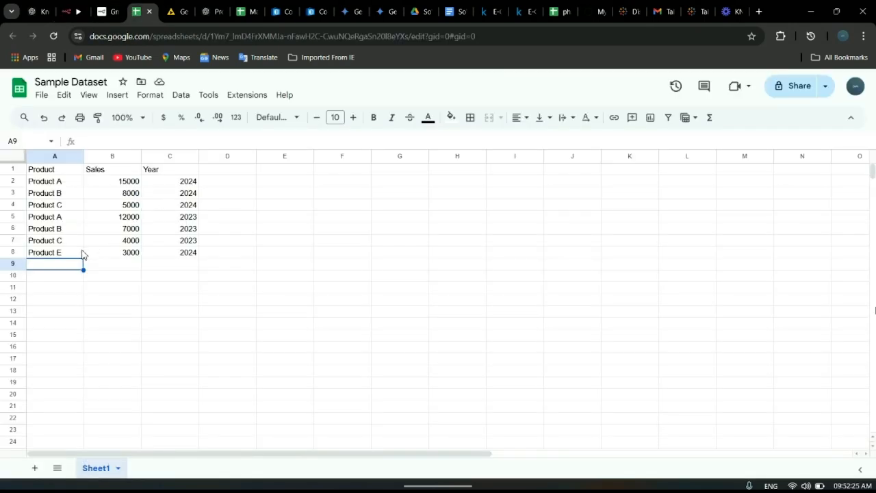
type("P")
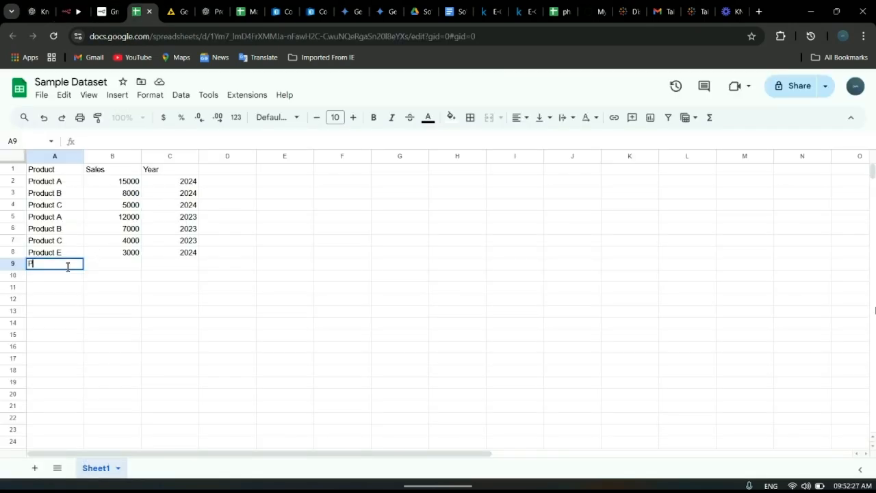
type("Product")
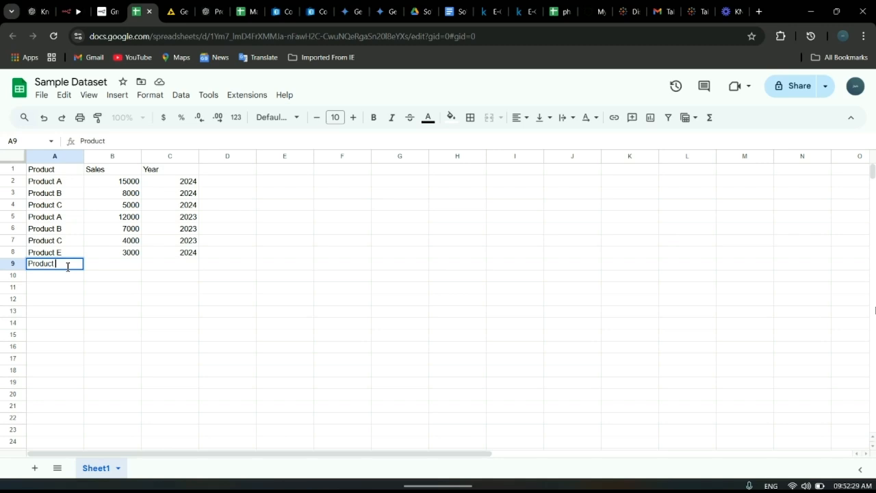
key("Tab")
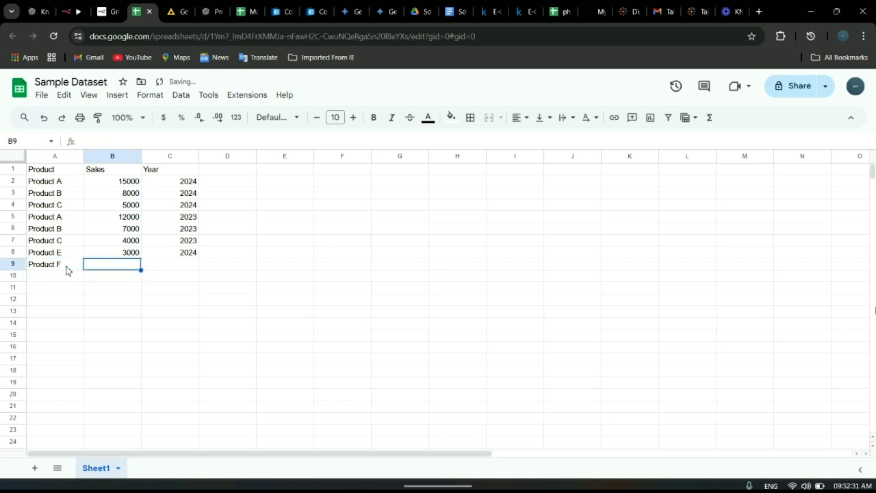
type("4000")
left_click(169, 263)
type("2024")
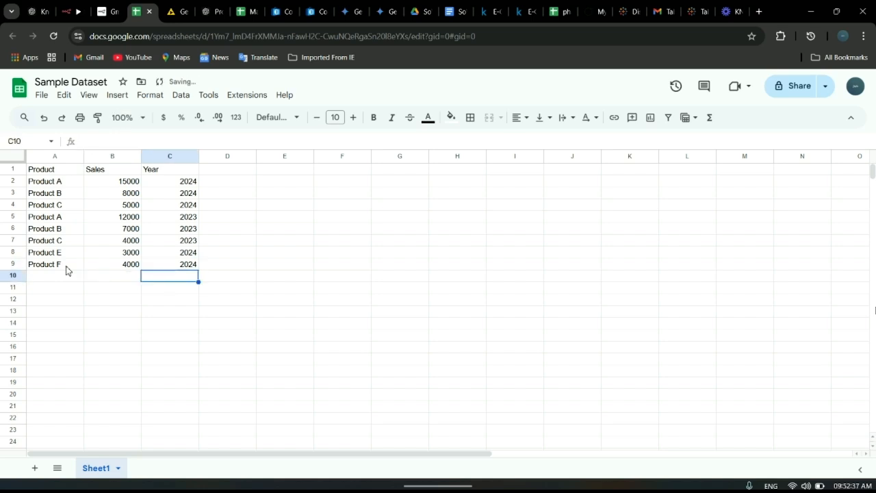
mouse_move(134, 290)
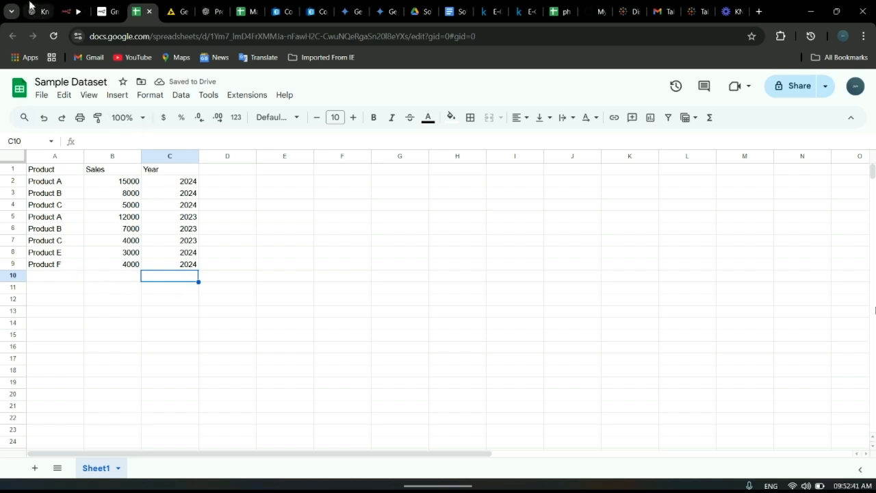
mouse_move(471, 471)
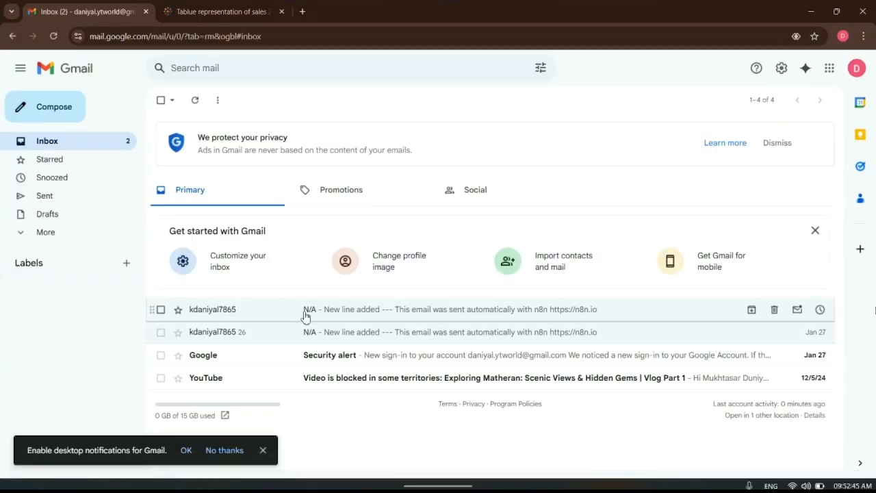
mouse_move(382, 433)
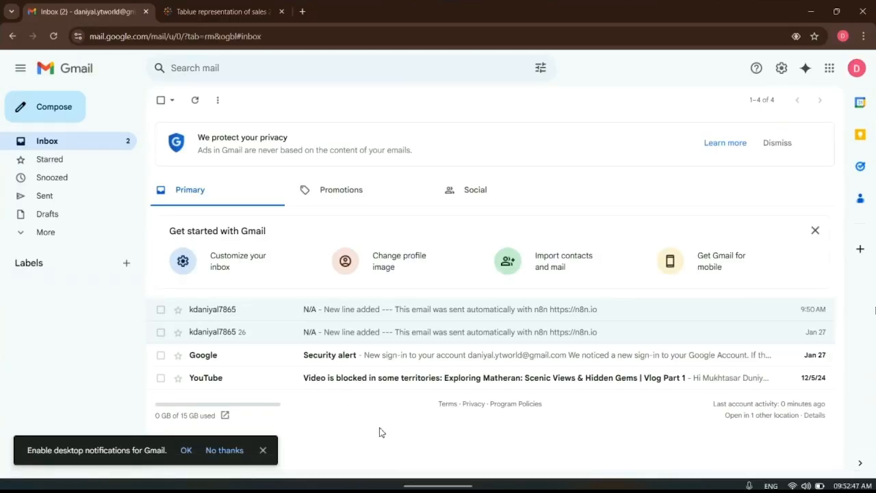
mouse_move(243, 332)
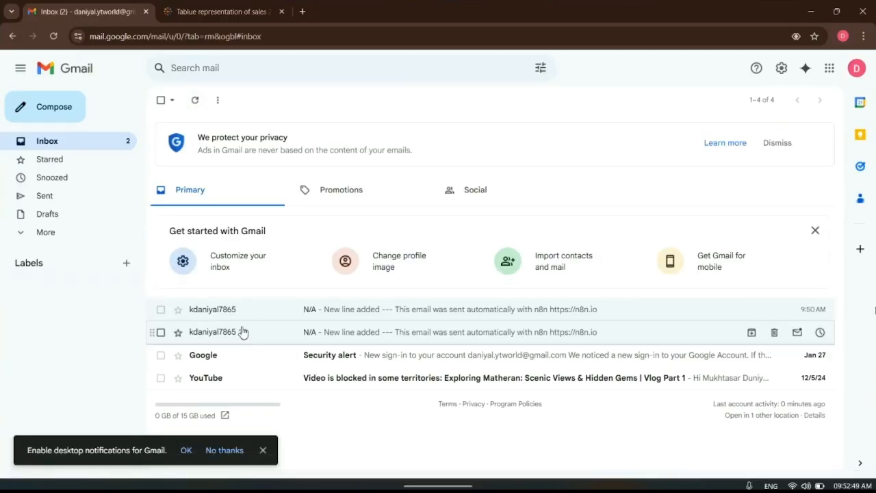
- View the new n8n 'New line added' email in the N/A thread, then return to the n8n workflow
left_click(195, 100)
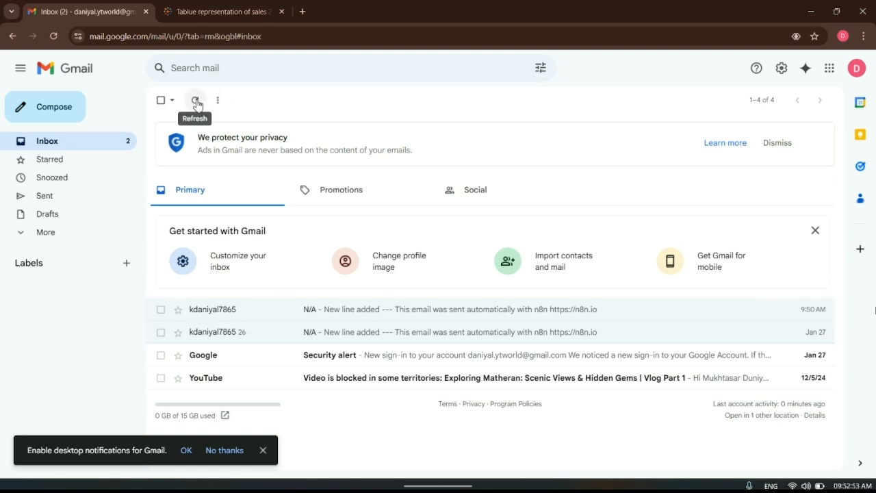
mouse_move(258, 98)
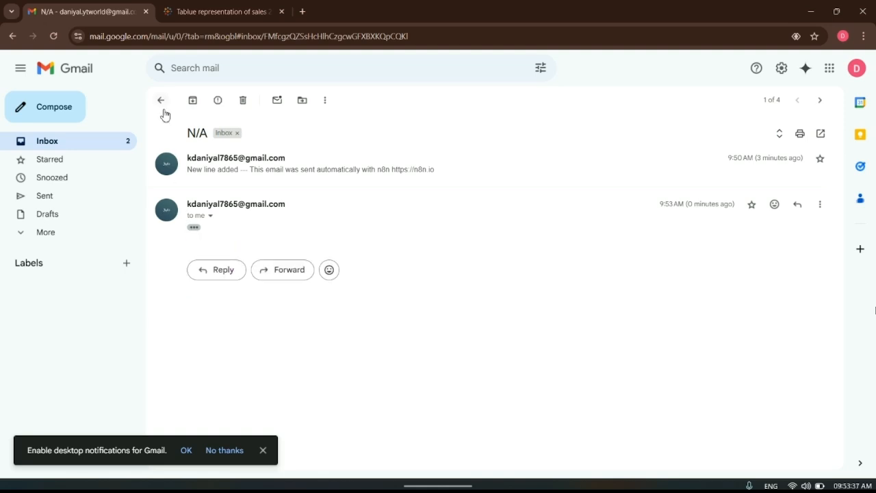
left_click(162, 100)
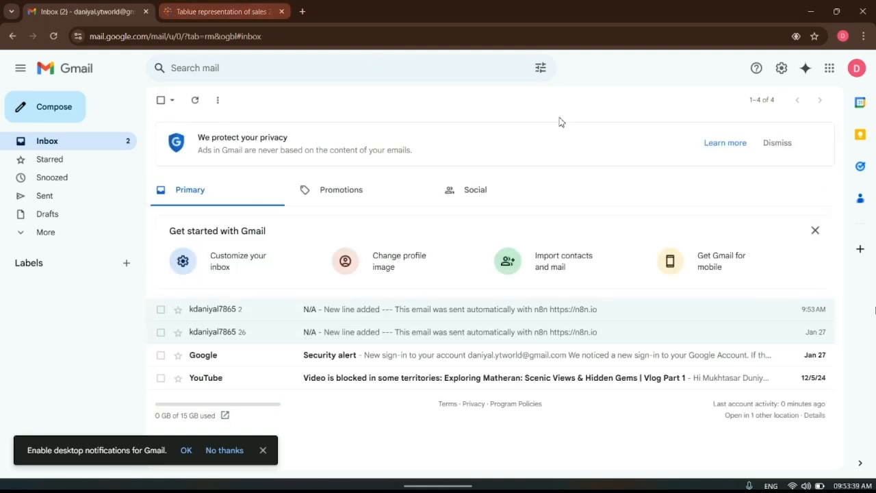
left_click(112, 10)
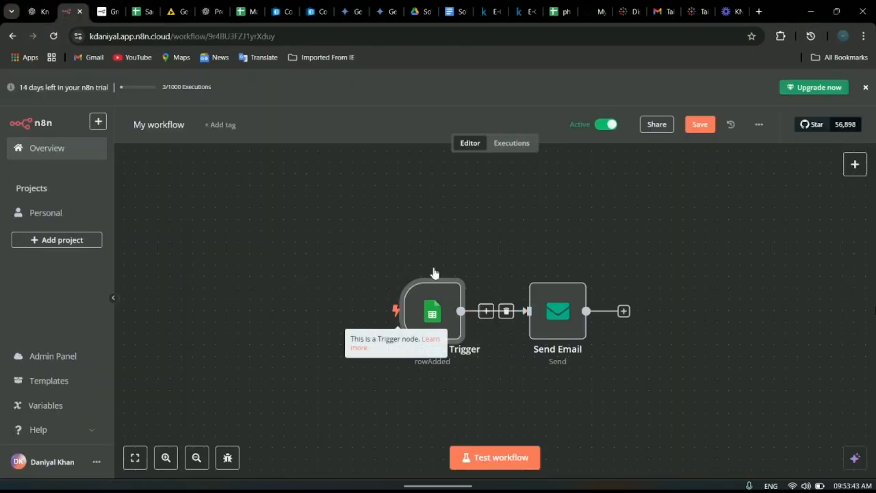
mouse_move(650, 411)
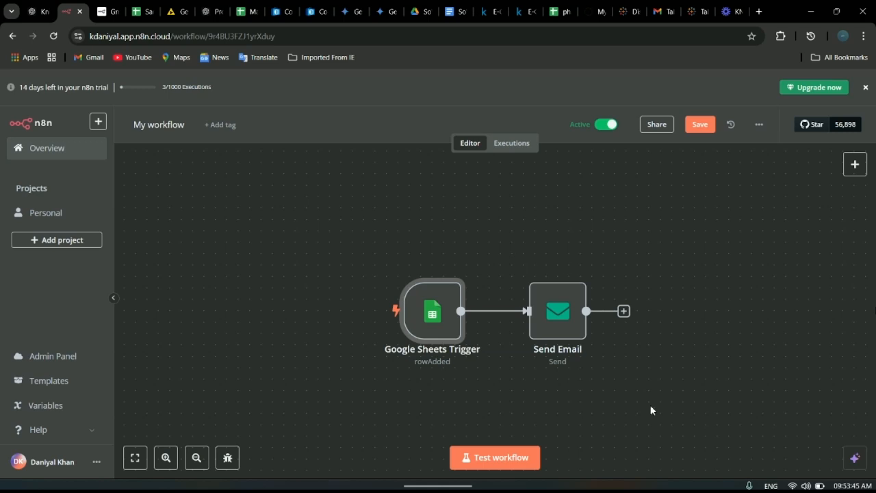